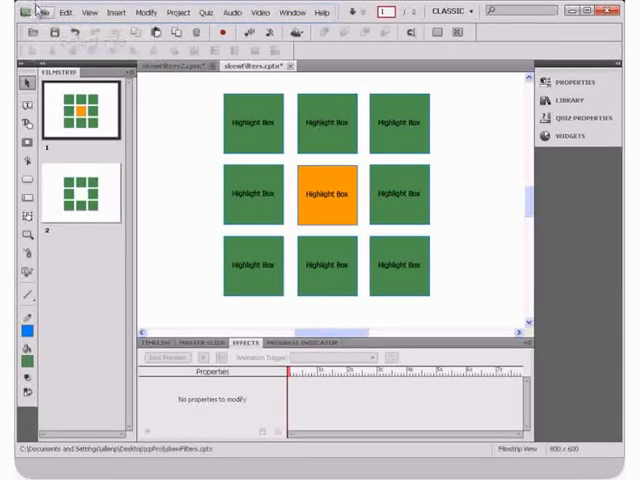
Step: Preview the highlight-box slide, then switch to skewFilters2 and inspect the orange centre box's effect
{"action": "left_click", "coordinate": [45, 12]}
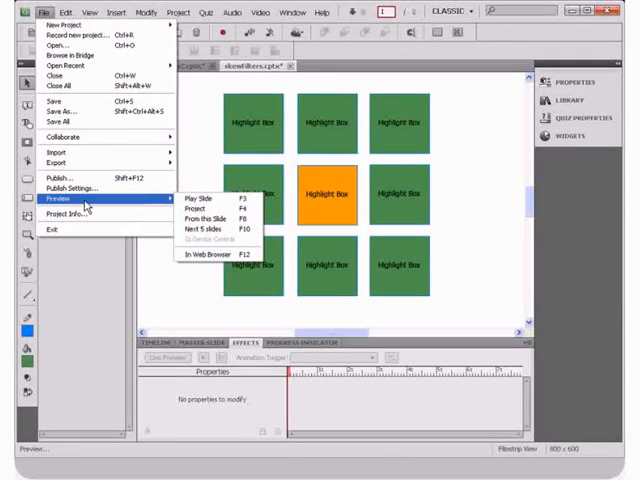
{"action": "left_click", "coordinate": [200, 197]}
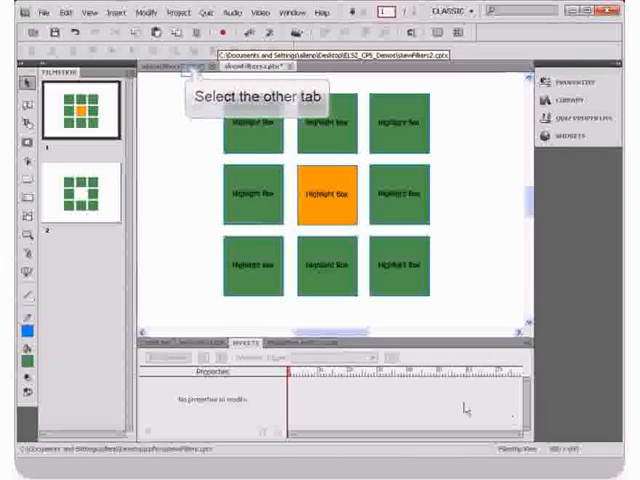
{"action": "left_click", "coordinate": [170, 67]}
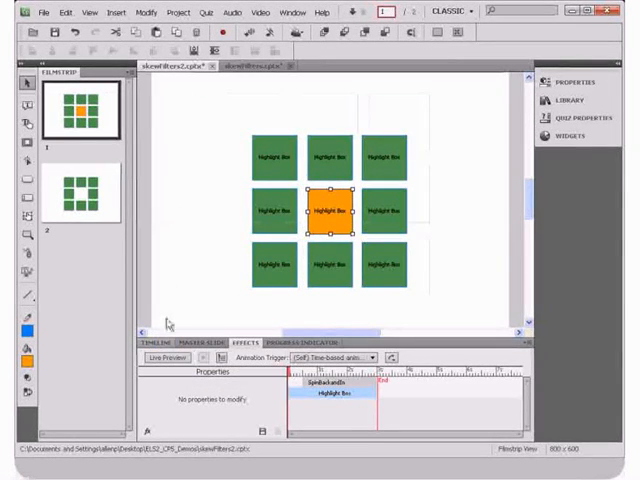
{"action": "left_click", "coordinate": [157, 342]}
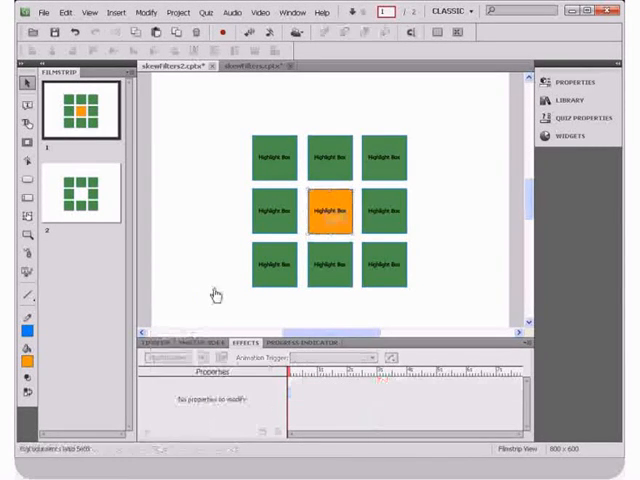
Step: Inspect the middle-left box's fly-in-from-left effect, then select the effect-less top-right box
{"action": "left_click", "coordinate": [333, 210]}
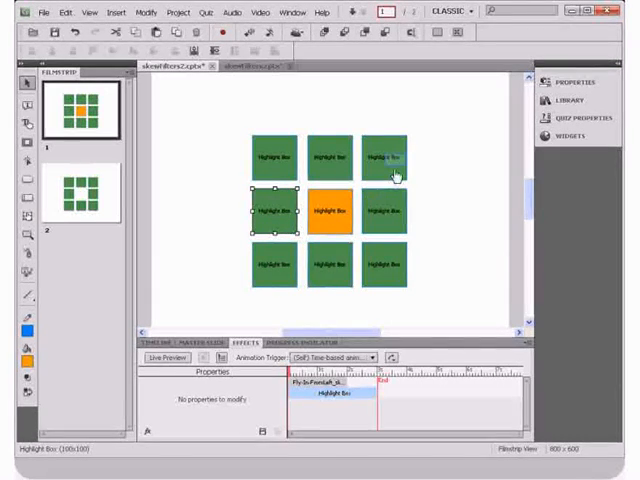
{"action": "left_click", "coordinate": [388, 158]}
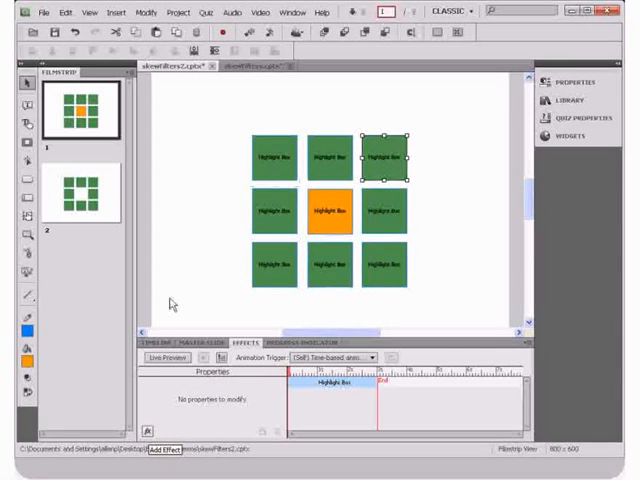
Step: Browse for a custom effect file from the Effects panel's Custom menu
{"action": "left_click", "coordinate": [161, 443]}
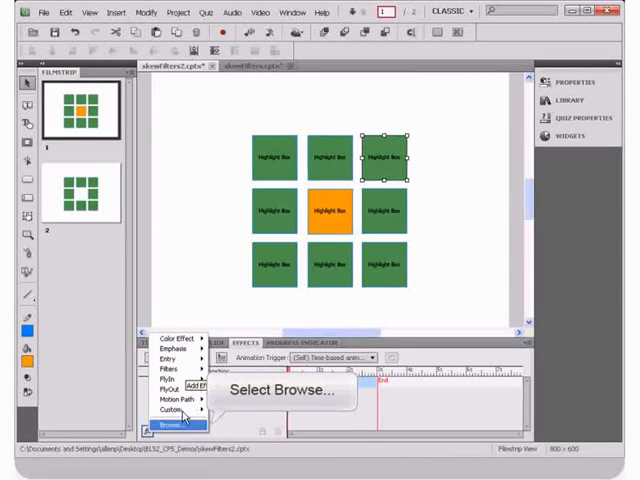
{"action": "left_click", "coordinate": [170, 424]}
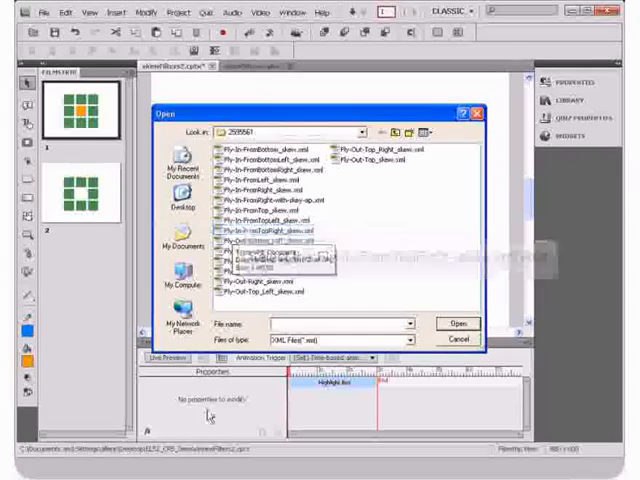
Step: Load Fly-In-FromTopRight_skew.xml as the top-right box's custom effect
{"action": "left_click", "coordinate": [260, 232]}
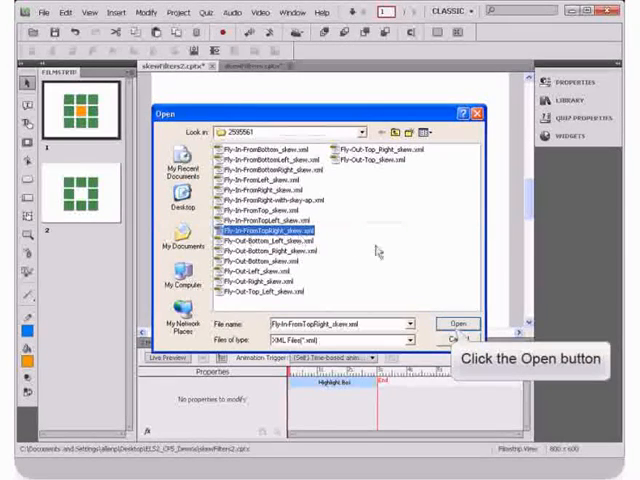
{"action": "left_click", "coordinate": [457, 323]}
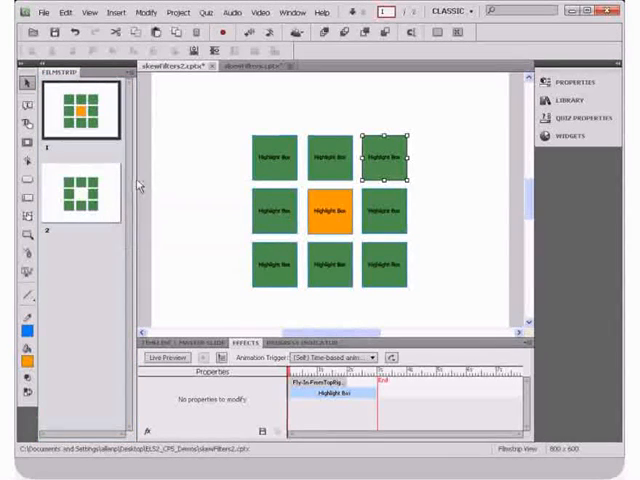
{"action": "left_click", "coordinate": [80, 192]}
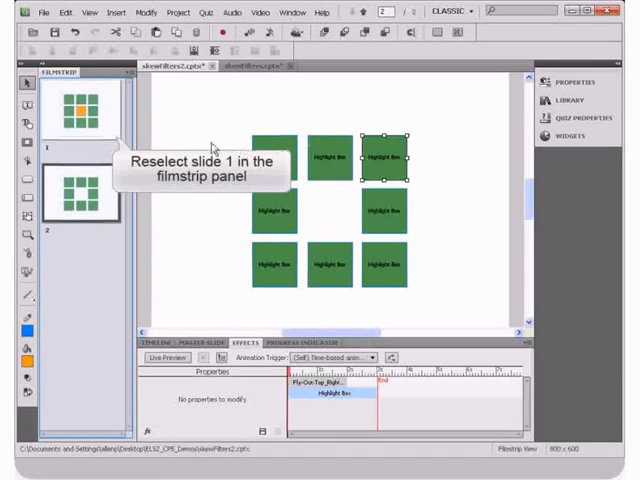
{"action": "left_click", "coordinate": [80, 110]}
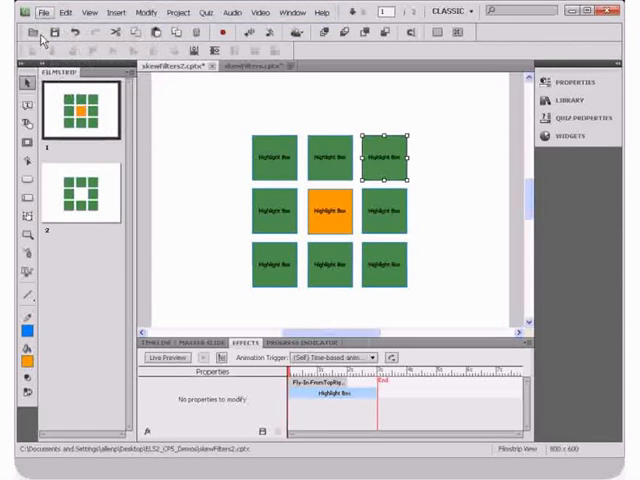
{"action": "left_click", "coordinate": [43, 12]}
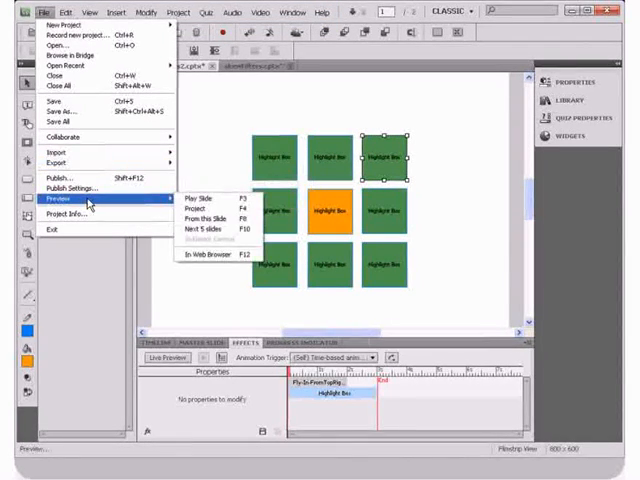
{"action": "left_click", "coordinate": [194, 208]}
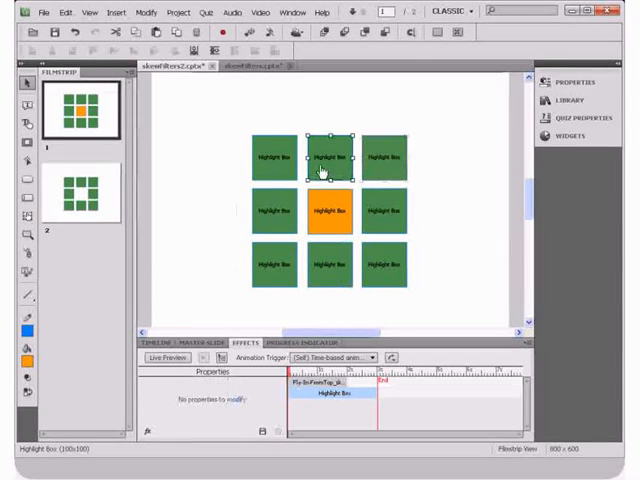
{"action": "left_click", "coordinate": [275, 158]}
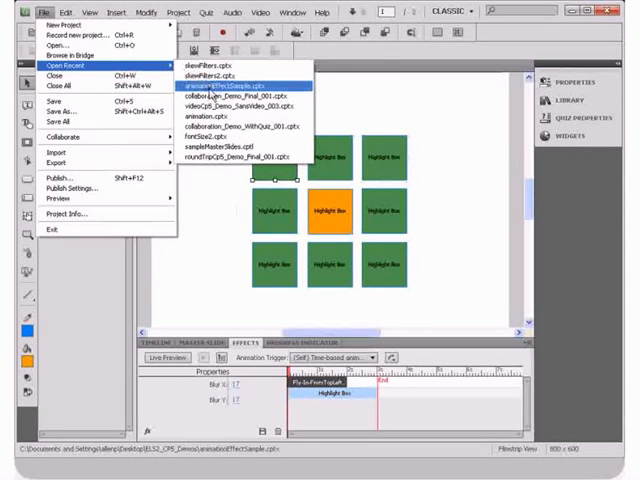
Step: Open the recent animationEffectSample.cptx project and deselect the highlight box
{"action": "left_click", "coordinate": [215, 82]}
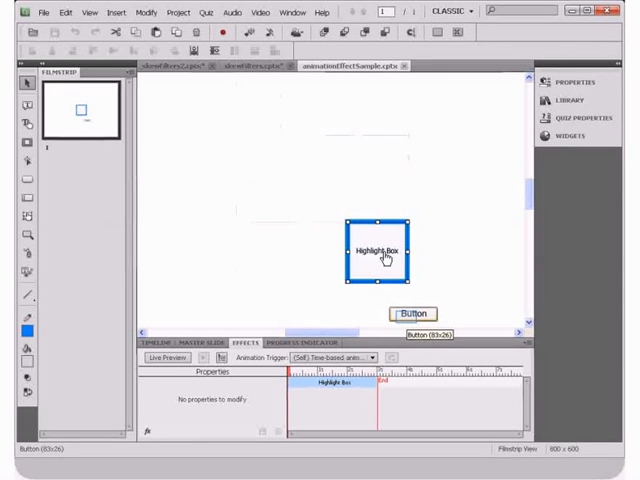
{"action": "mouse_move", "coordinate": [398, 265]}
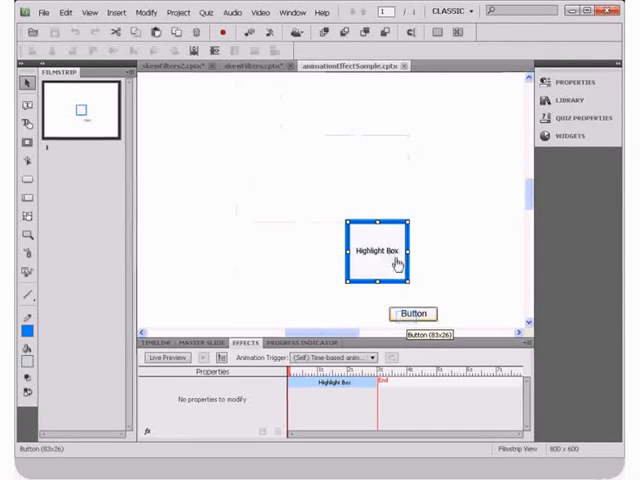
{"action": "left_click", "coordinate": [413, 313]}
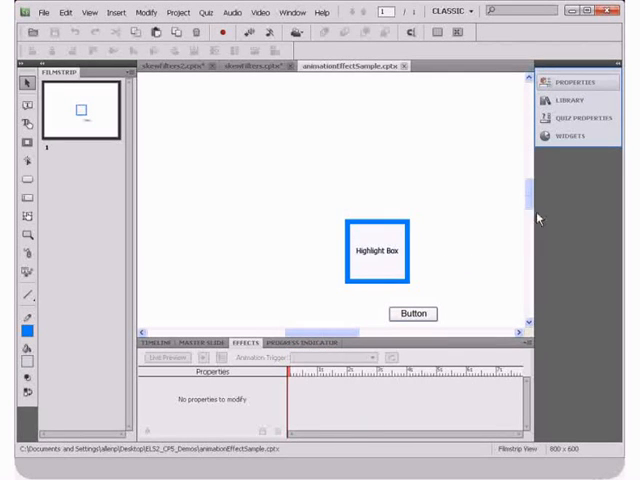
Step: Set Button_1's On Success action to Apply Effect targeting Highlight_Box_1
{"action": "left_click", "coordinate": [577, 81]}
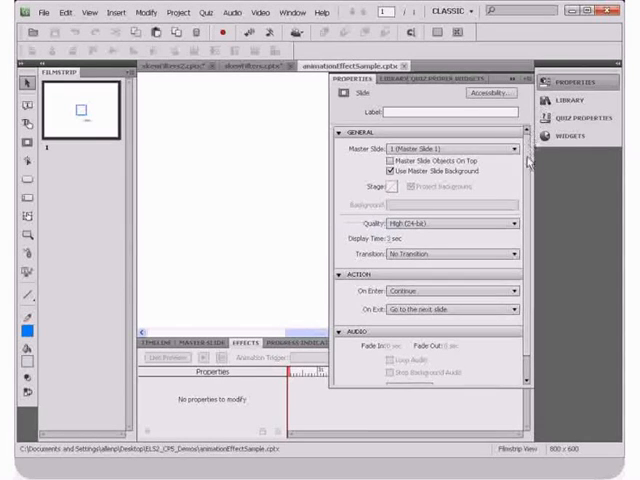
{"action": "scroll", "scroll_direction": "down", "scroll_amount": 3}
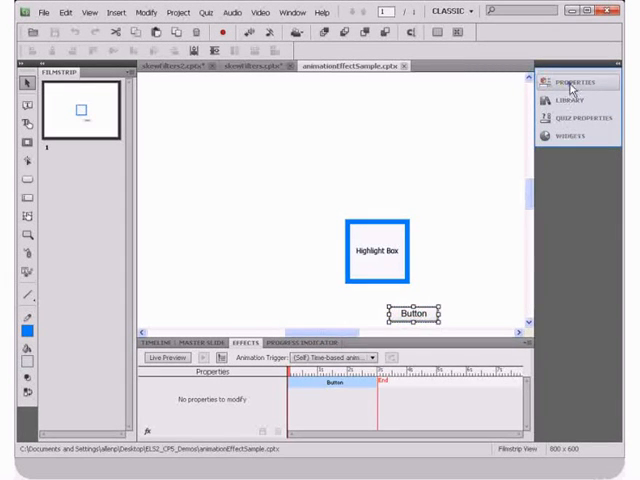
{"action": "left_click", "coordinate": [575, 82]}
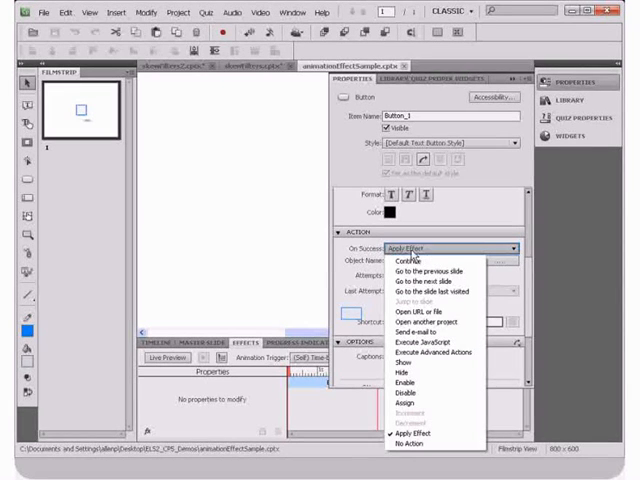
{"action": "left_click", "coordinate": [409, 432]}
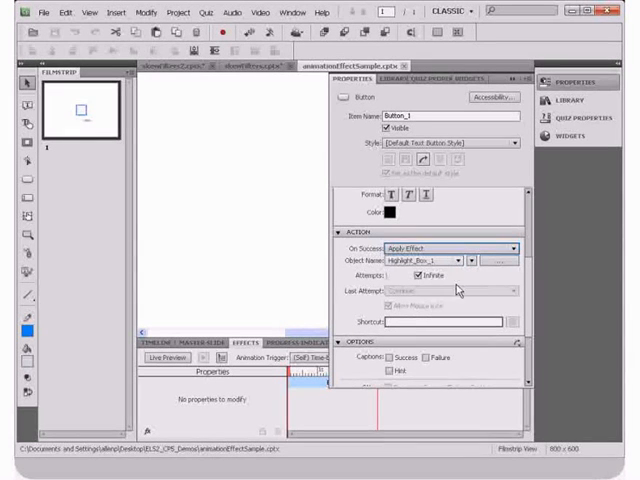
{"action": "left_click", "coordinate": [469, 258]}
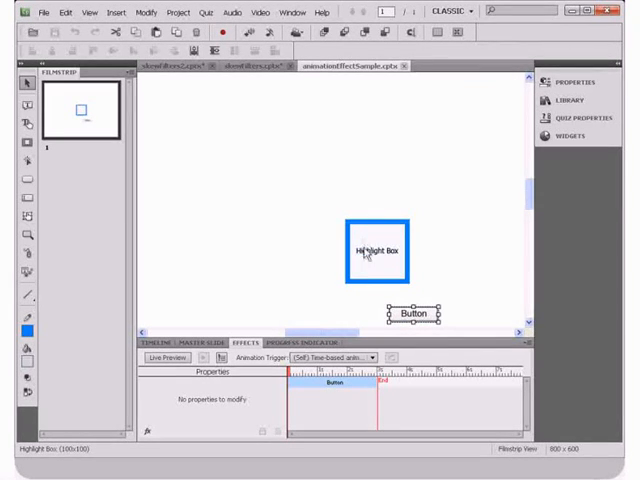
Step: Trigger the highlight box's Blast effect on Button_1 On Success, then preview the slide
{"action": "left_click", "coordinate": [378, 250]}
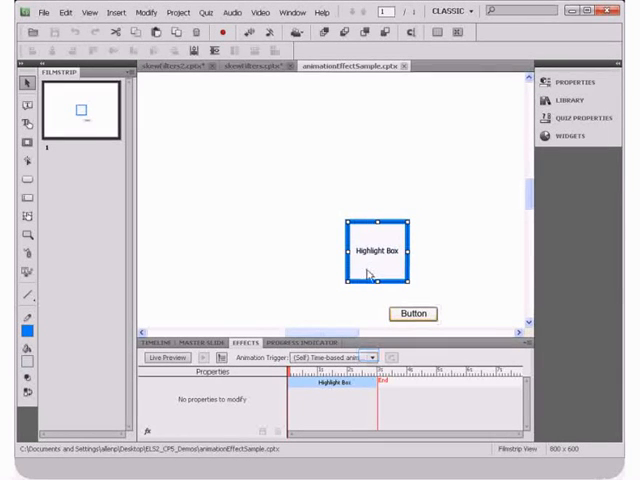
{"action": "left_click", "coordinate": [375, 357]}
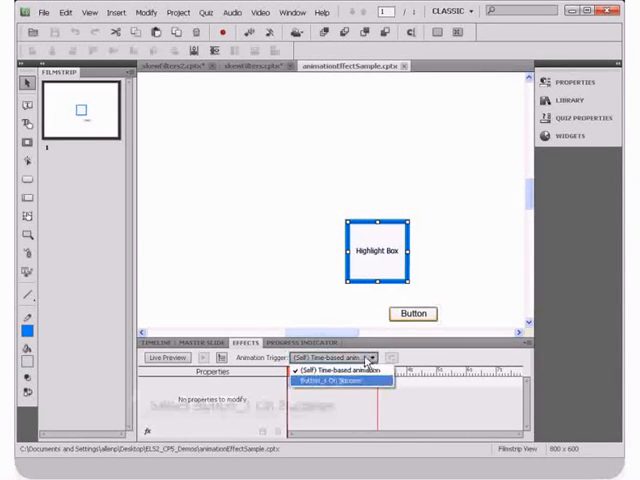
{"action": "left_click", "coordinate": [333, 382]}
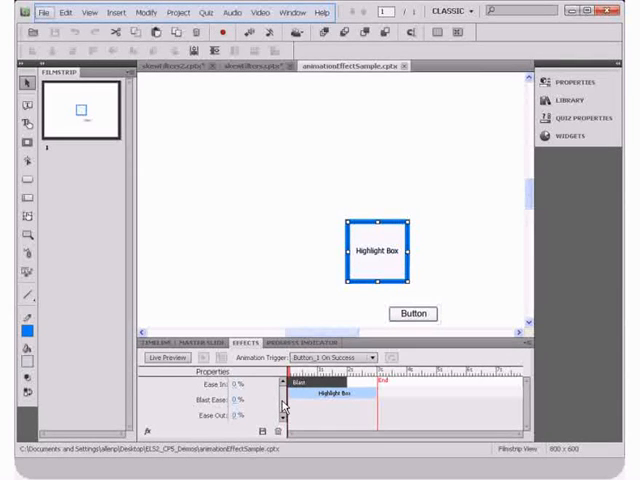
{"action": "mouse_move", "coordinate": [72, 244]}
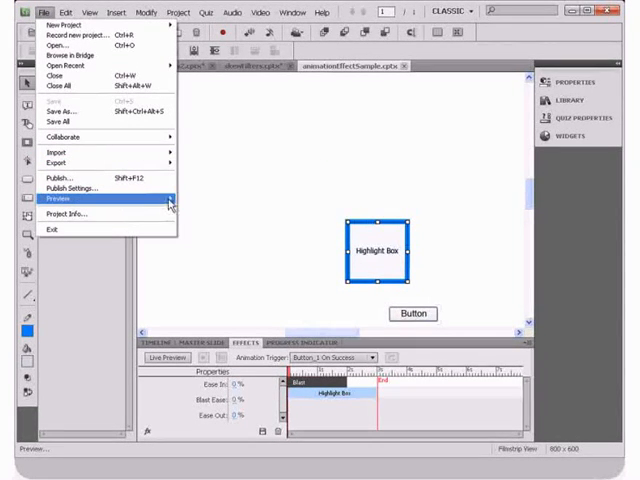
{"action": "left_click", "coordinate": [57, 198]}
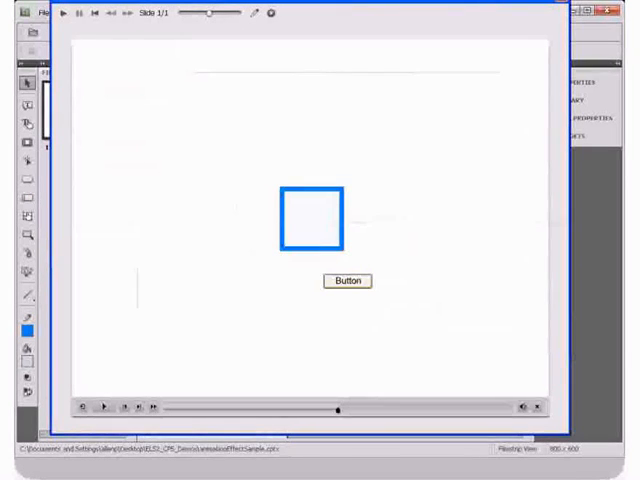